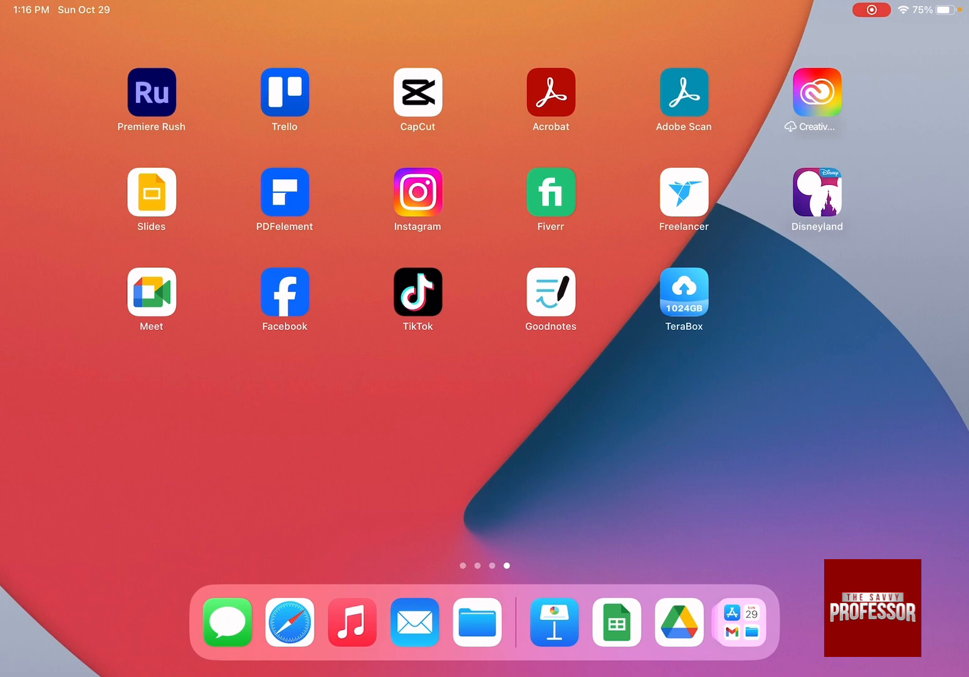
Launch Keynote from the Home Screen search results.
{"action": "scroll", "scroll_direction": "left", "scroll_amount": 3}
{"action": "type", "text": "Ke"}
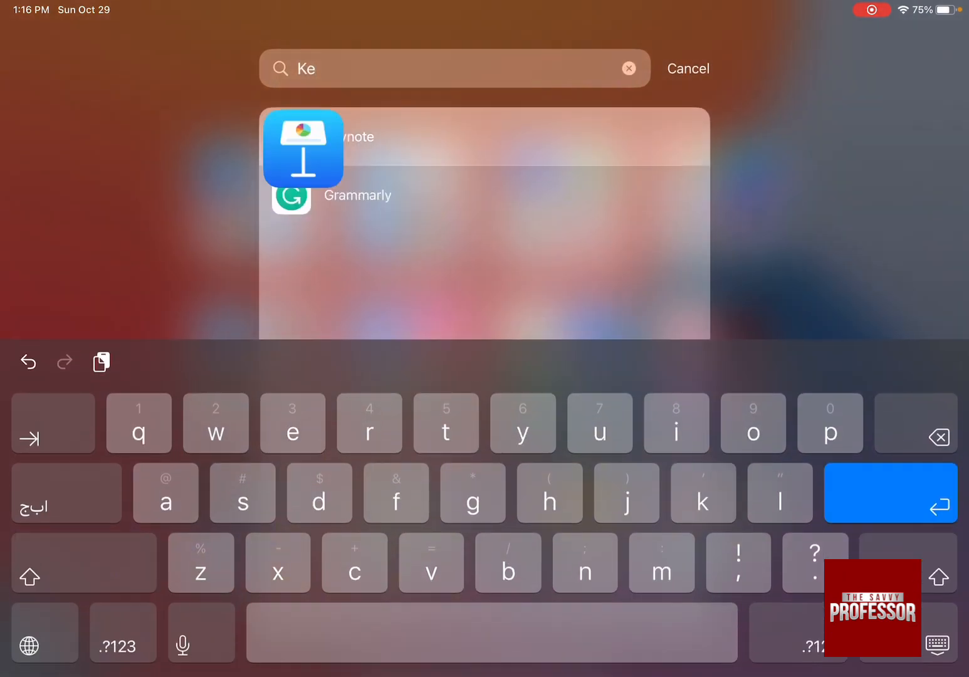
{"action": "left_click", "coordinate": [303, 149]}
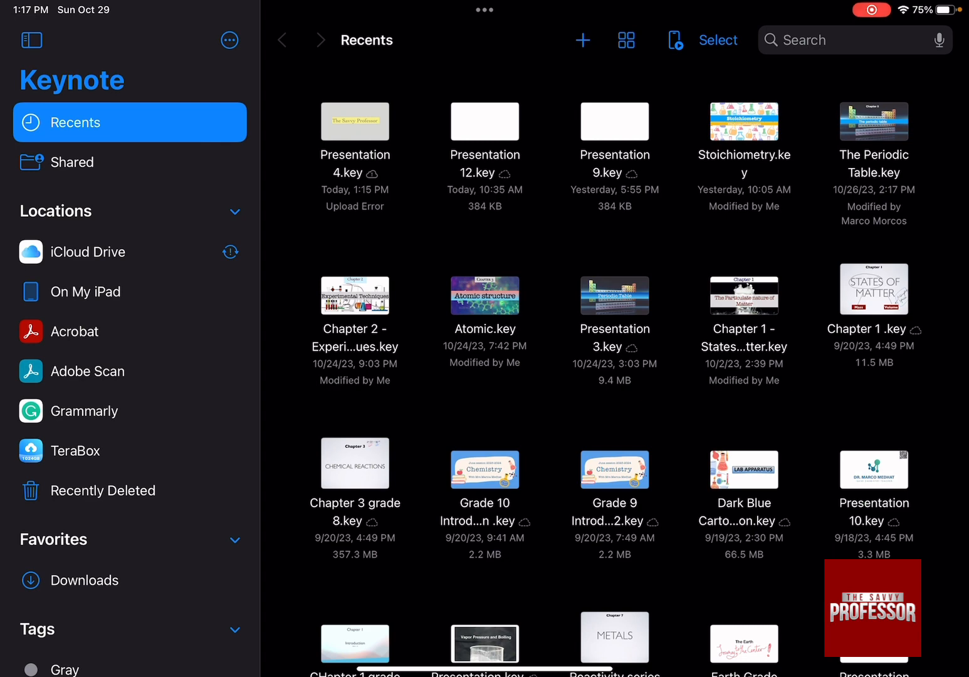
Create a new presentation using the White theme.
{"action": "left_click", "coordinate": [582, 40]}
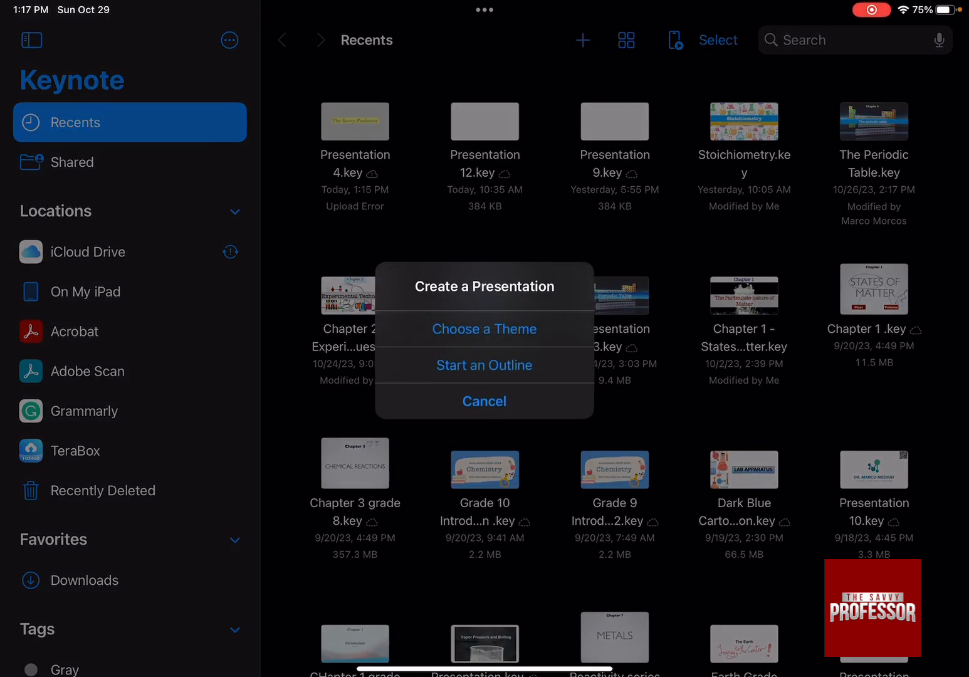
{"action": "left_click", "coordinate": [484, 329]}
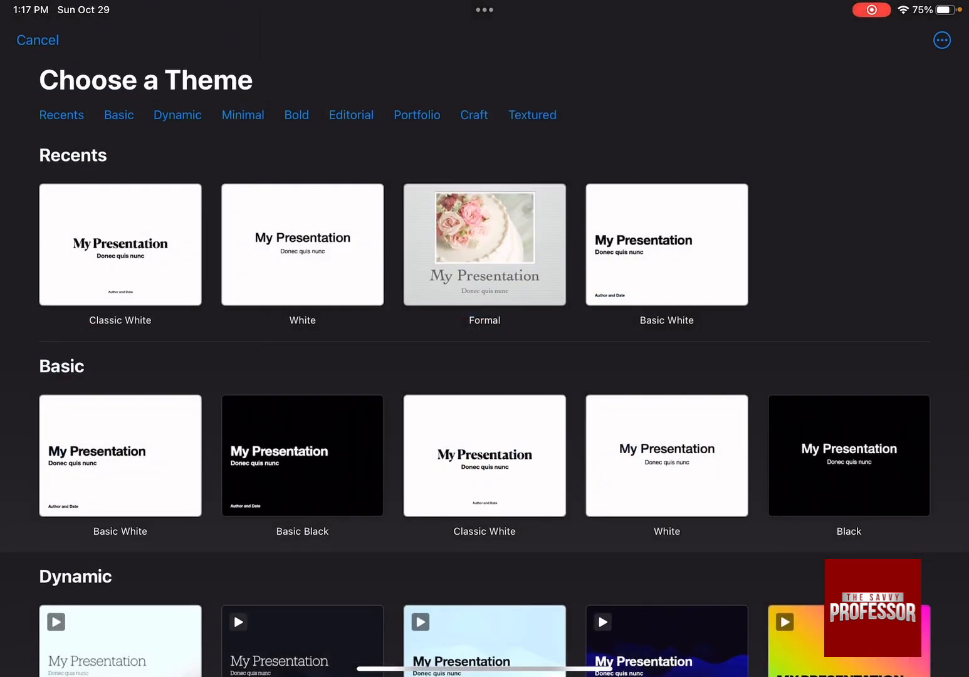
{"action": "left_click", "coordinate": [302, 244]}
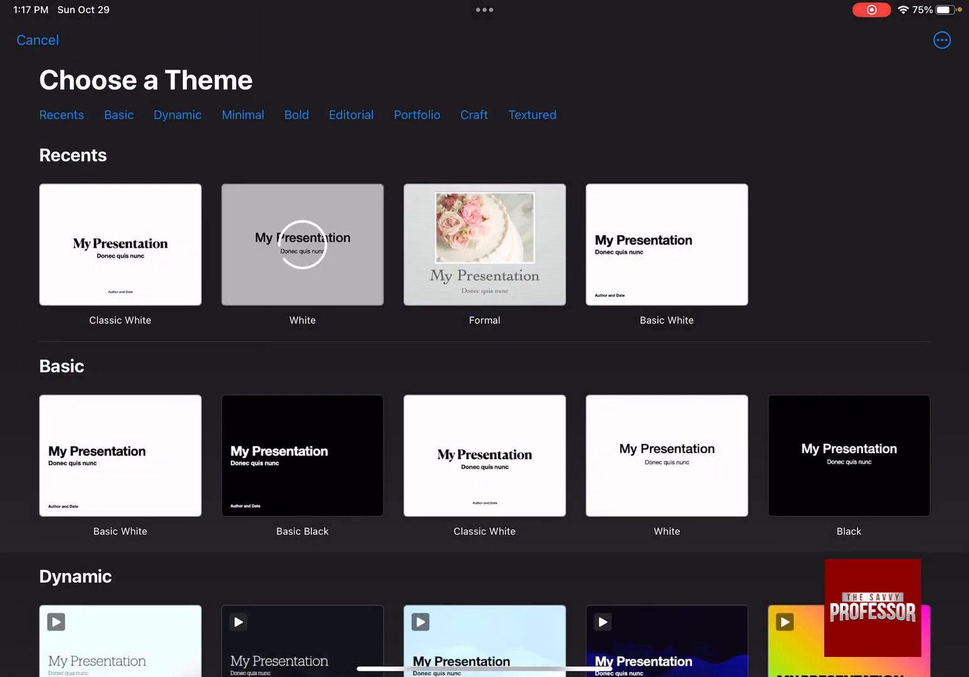
{"action": "left_click", "coordinate": [303, 245]}
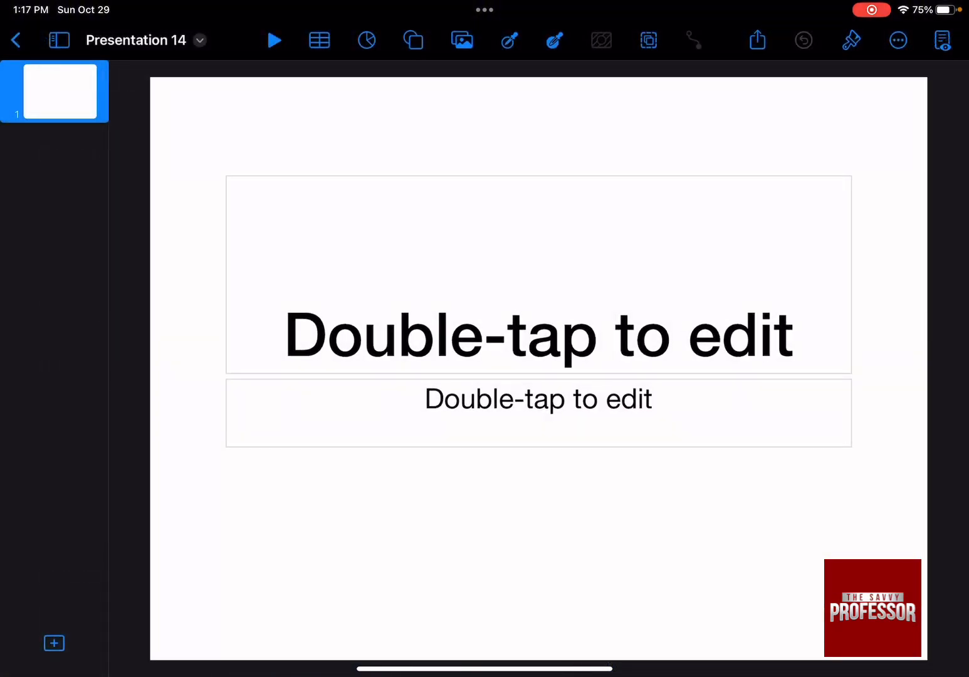
Replace the title placeholder text with 'The Savvy Professor'.
{"action": "left_click", "coordinate": [538, 336]}
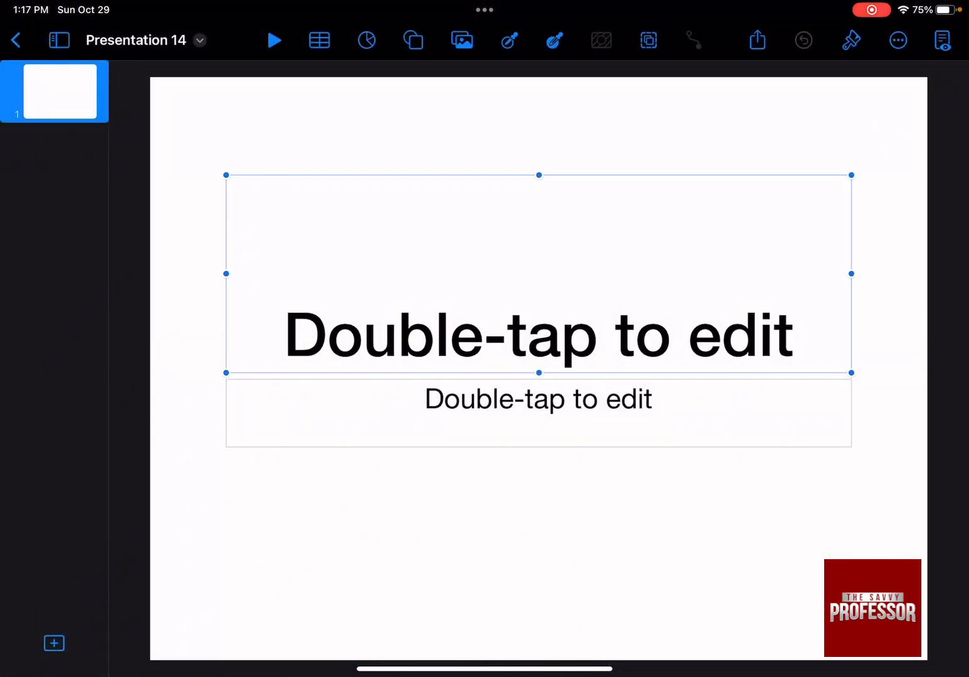
{"action": "double_click", "coordinate": [538, 335]}
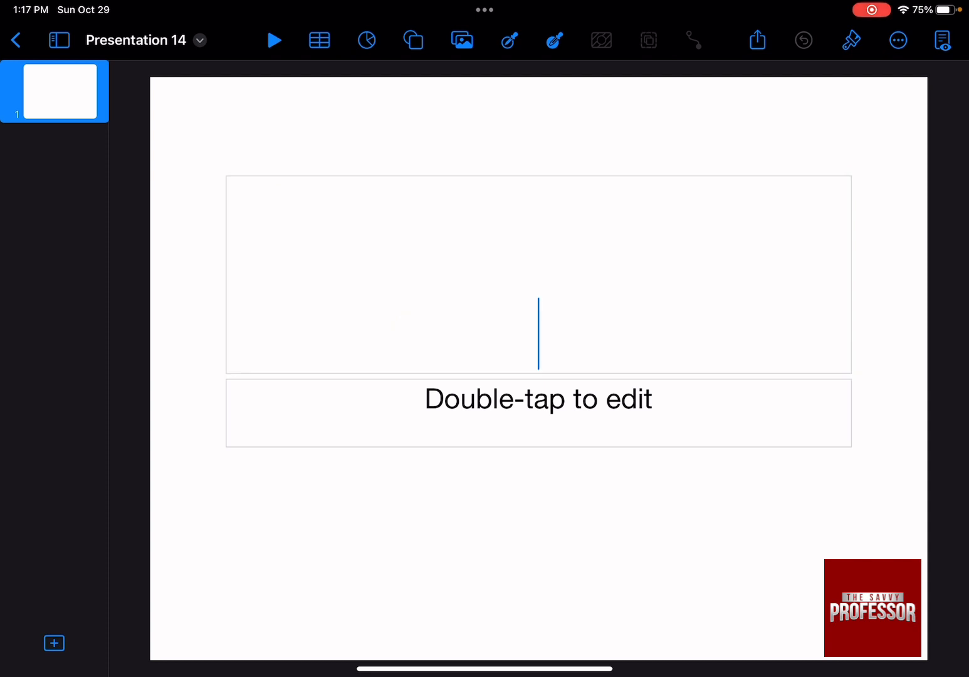
{"action": "type", "text": "The Savv"}
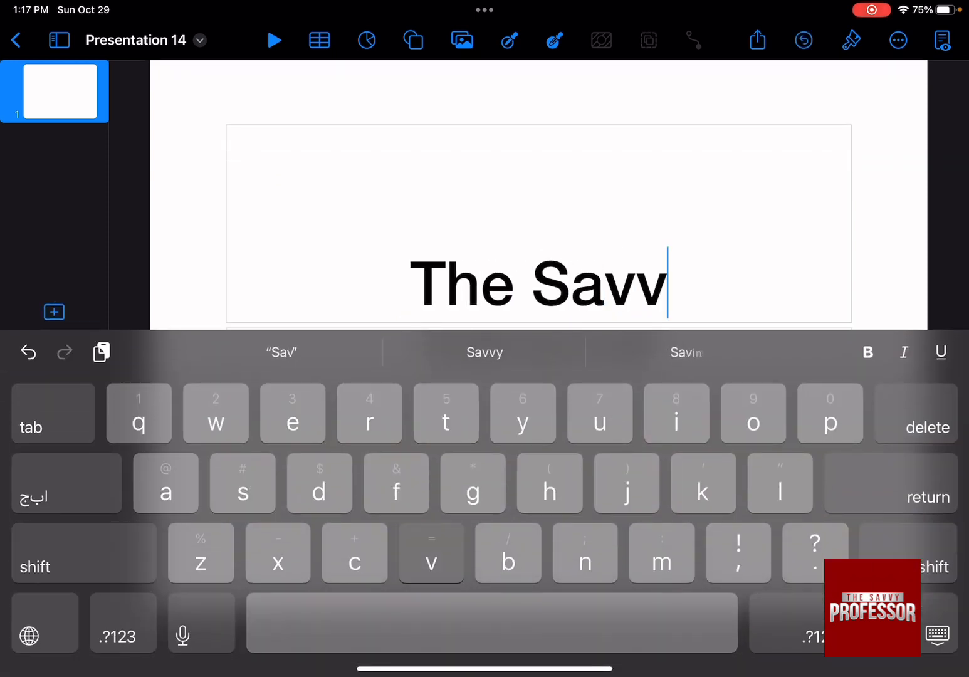
{"action": "type", "text": "y P"}
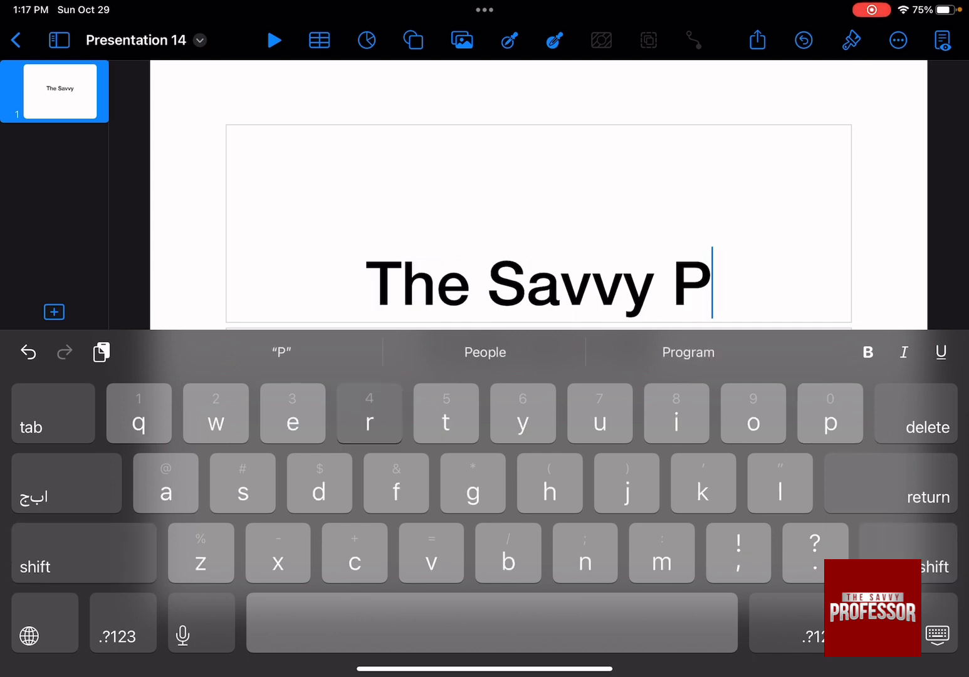
{"action": "type", "text": "rofessor"}
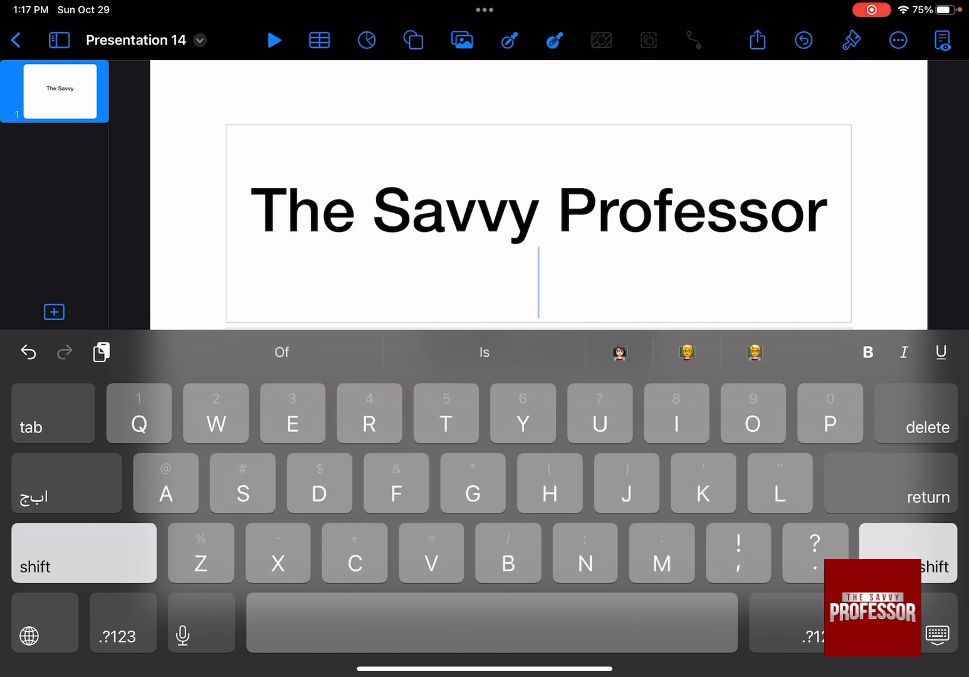
{"action": "left_click", "coordinate": [461, 40]}
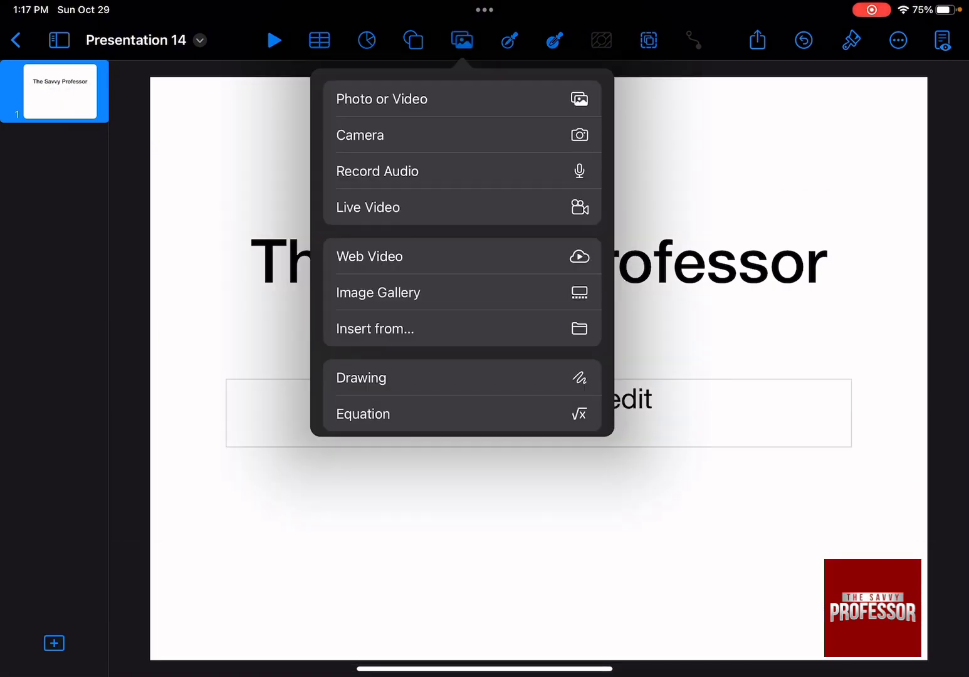
Insert the red Savvy Professor logo from Photos, enlarged and centred under the title.
{"action": "left_click", "coordinate": [381, 98]}
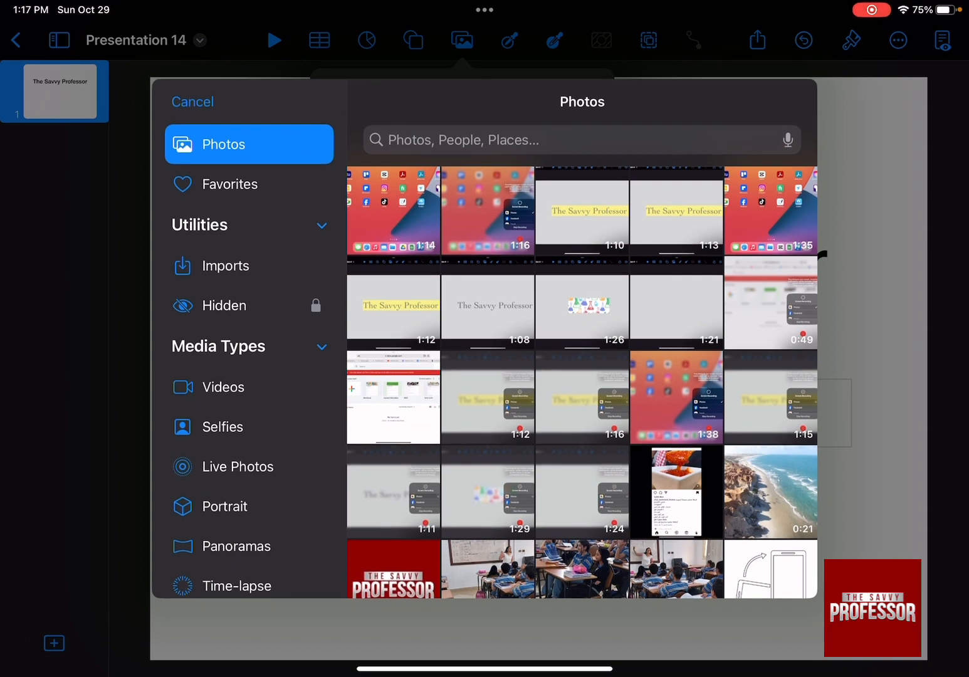
{"action": "left_click", "coordinate": [461, 40]}
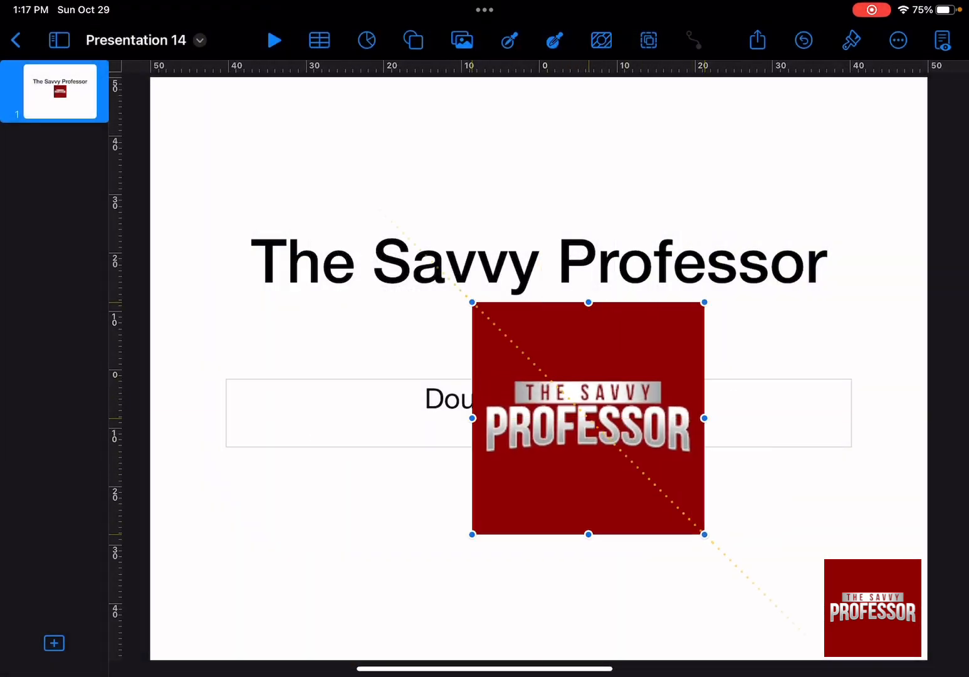
{"action": "left_click_drag", "start_coordinate": [587, 419], "coordinate": [545, 433]}
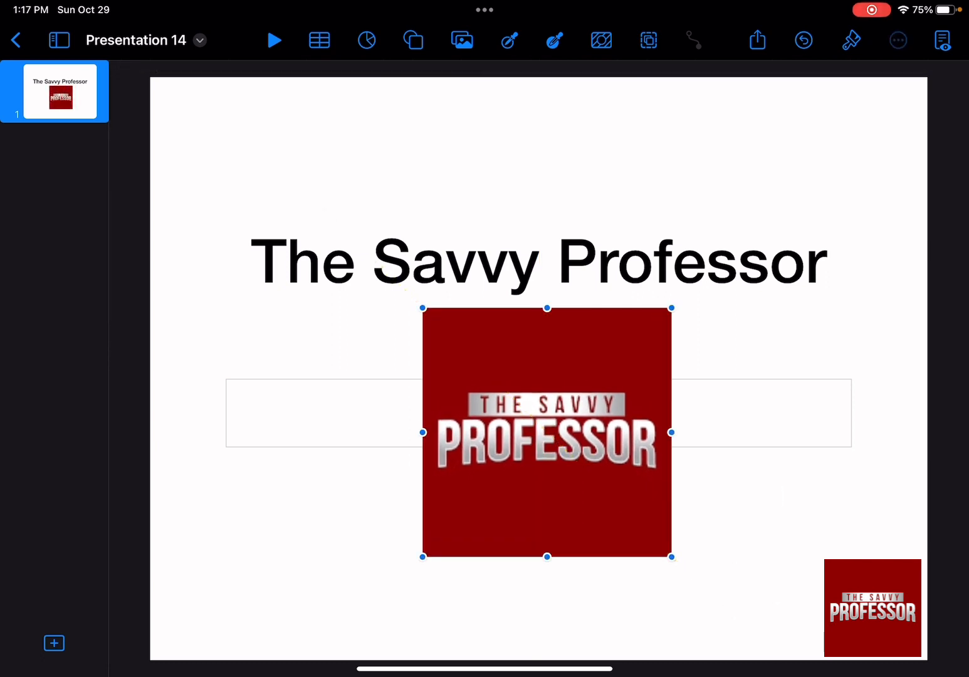
Apply a Pop build-in animation to the logo and play the slideshow.
{"action": "left_click", "coordinate": [897, 40]}
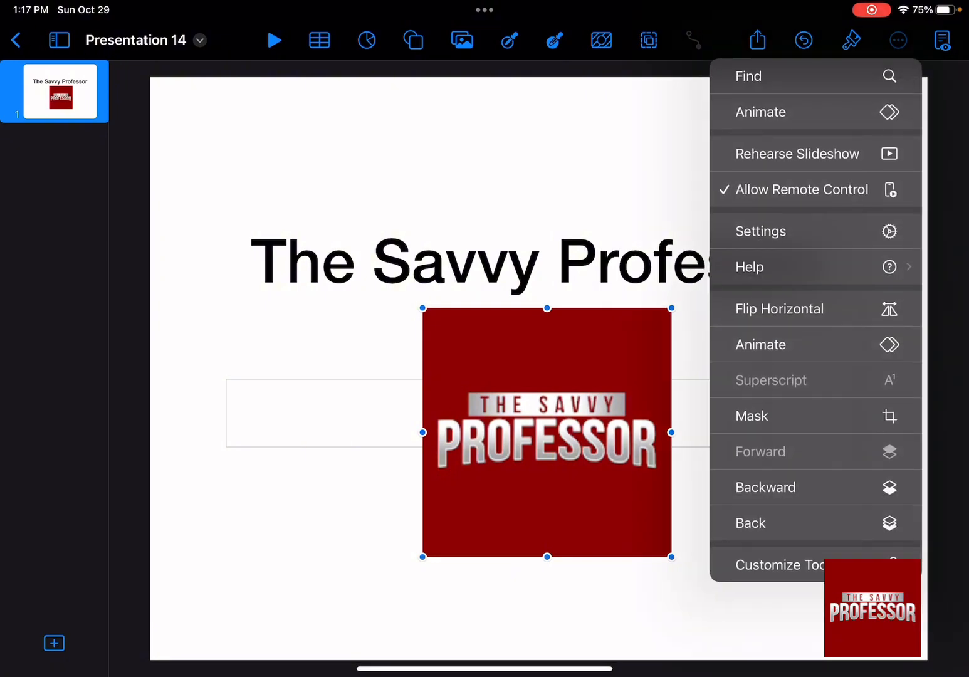
{"action": "left_click", "coordinate": [760, 111]}
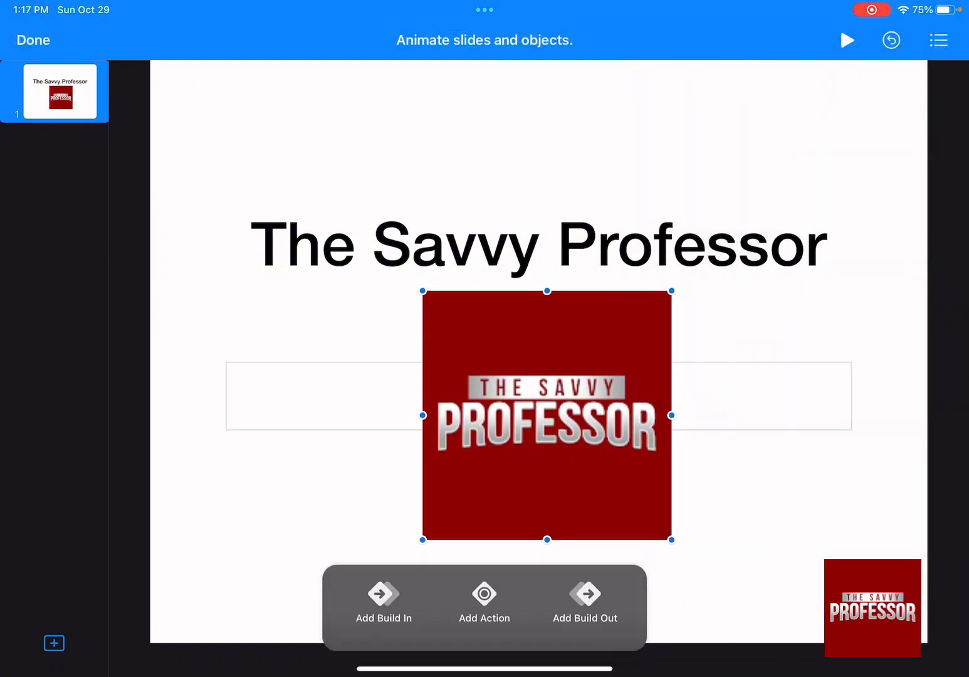
{"action": "left_click", "coordinate": [384, 604]}
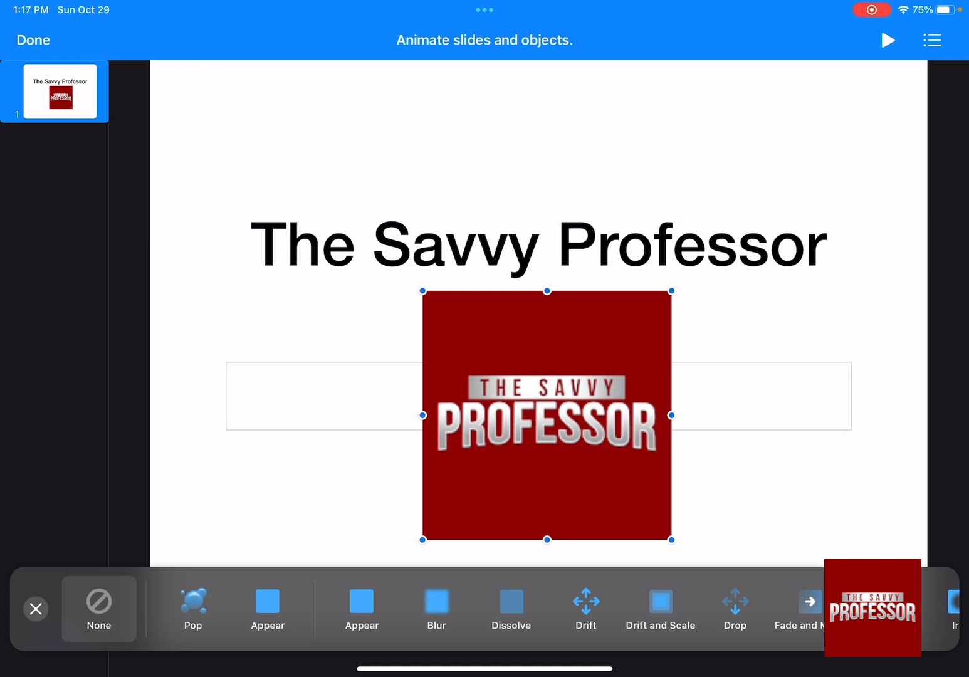
{"action": "left_click", "coordinate": [193, 607]}
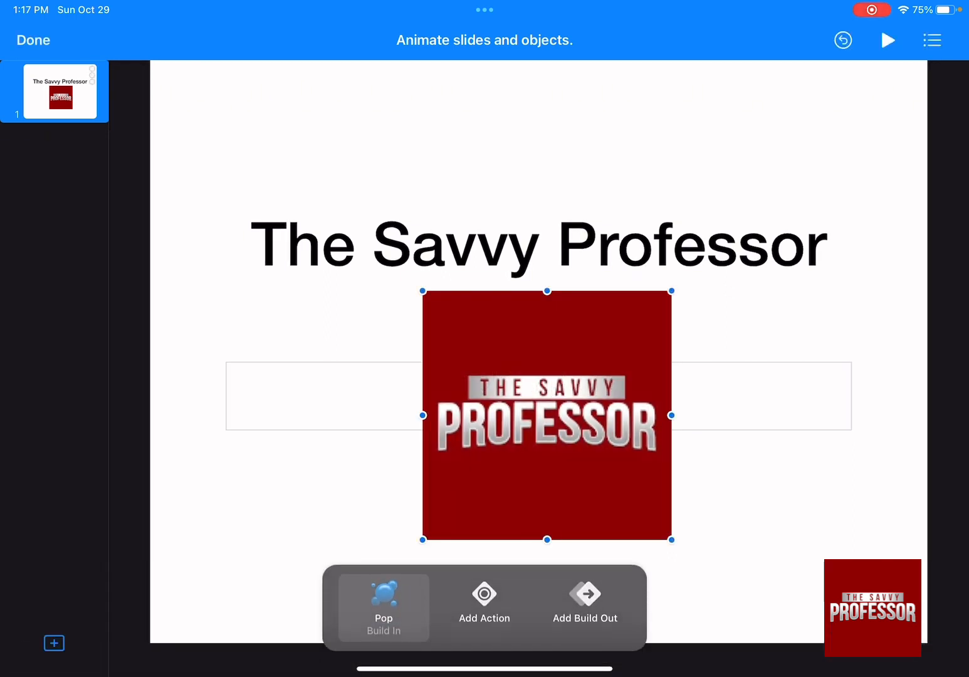
{"action": "left_click", "coordinate": [33, 40]}
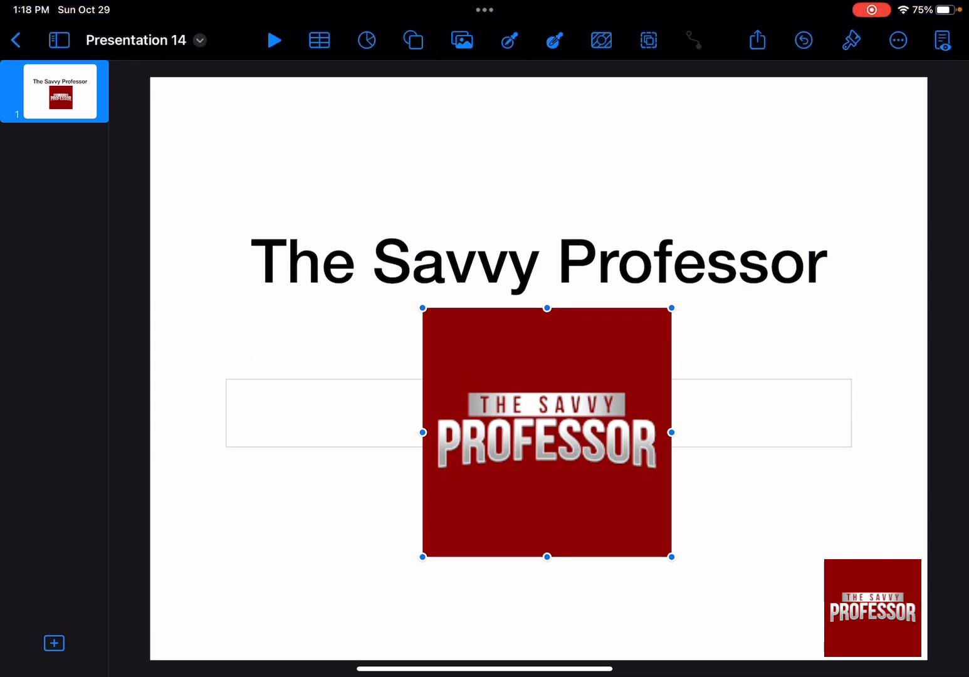
{"action": "left_click", "coordinate": [273, 40]}
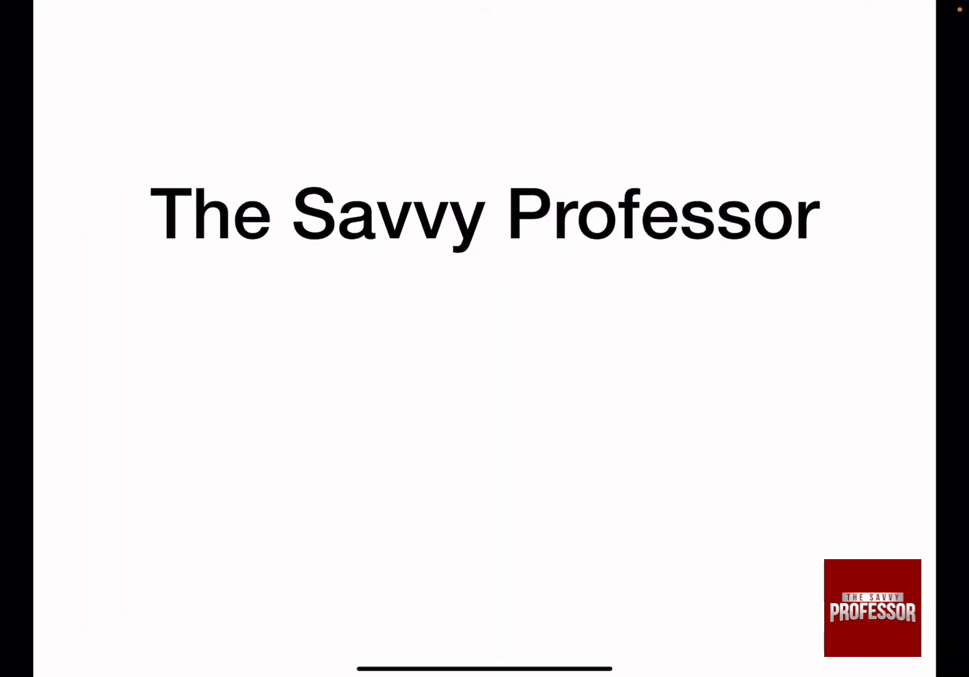